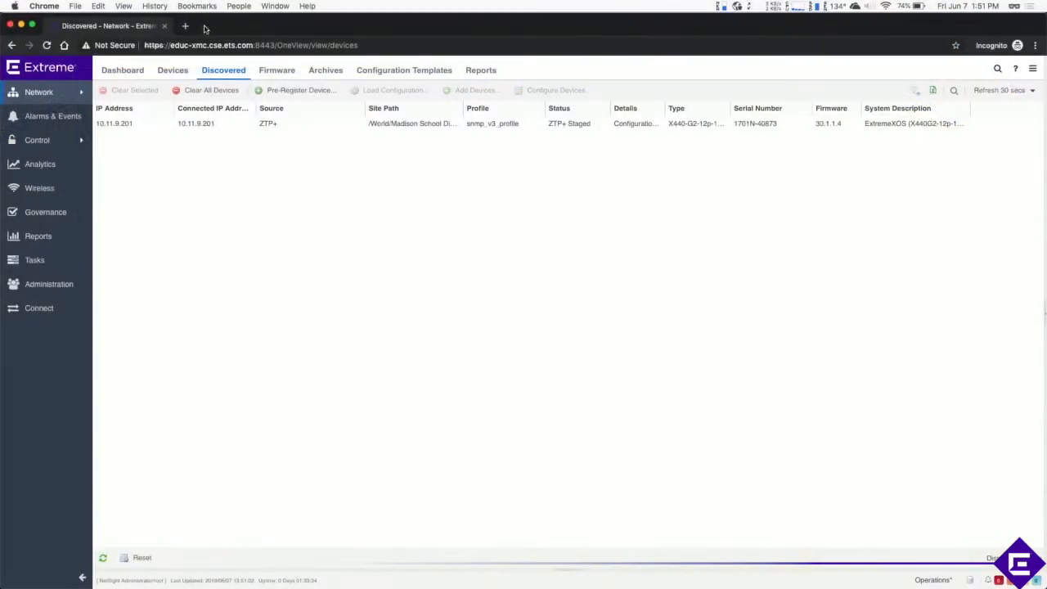
Show the Fabric network topology map and bring up the Network node's actions.
click(115, 124)
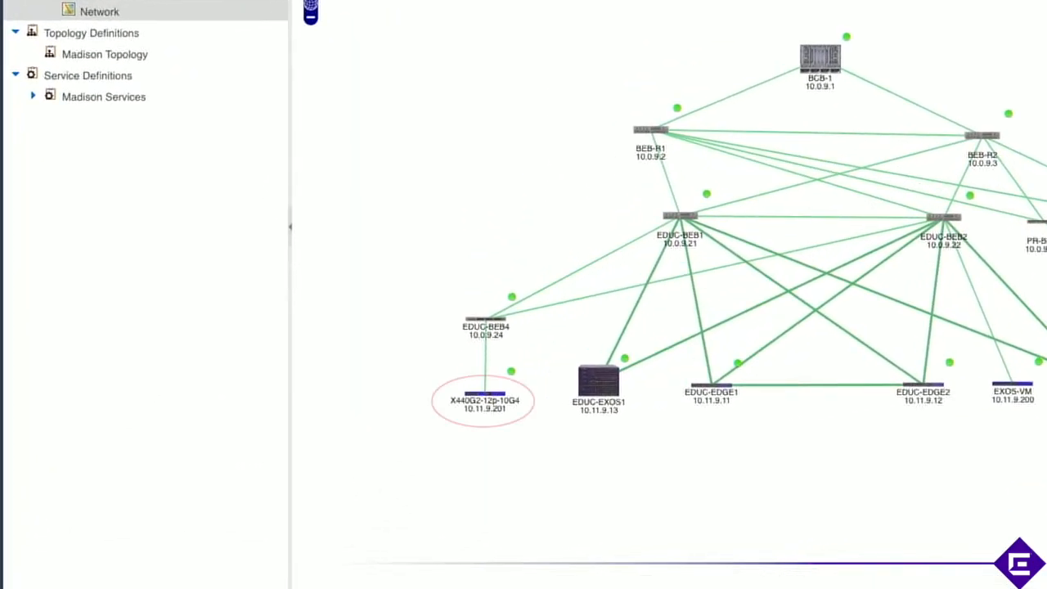
right_click(99, 10)
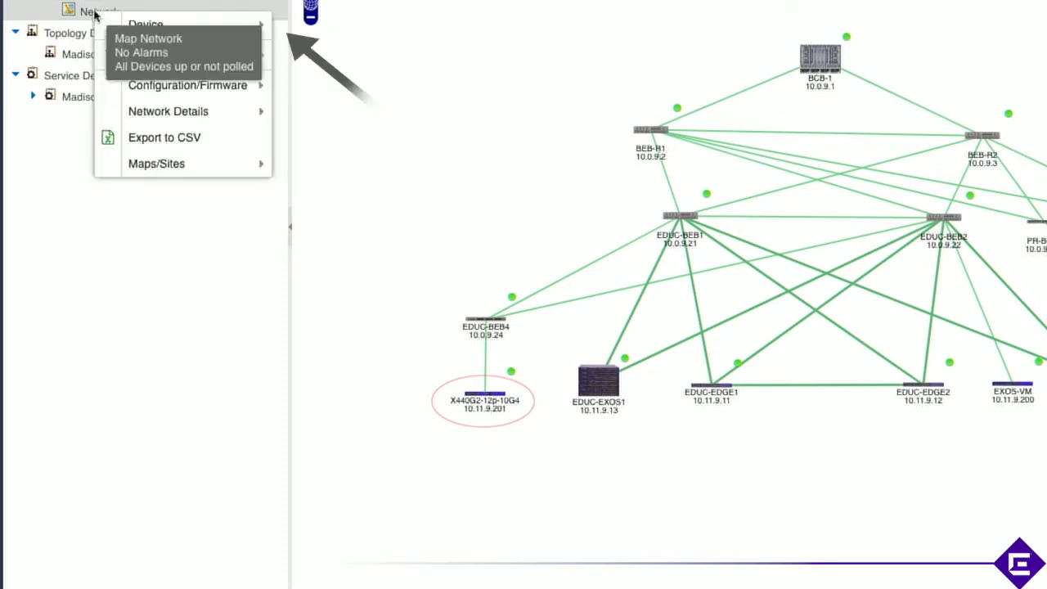
mouse_move(140, 55)
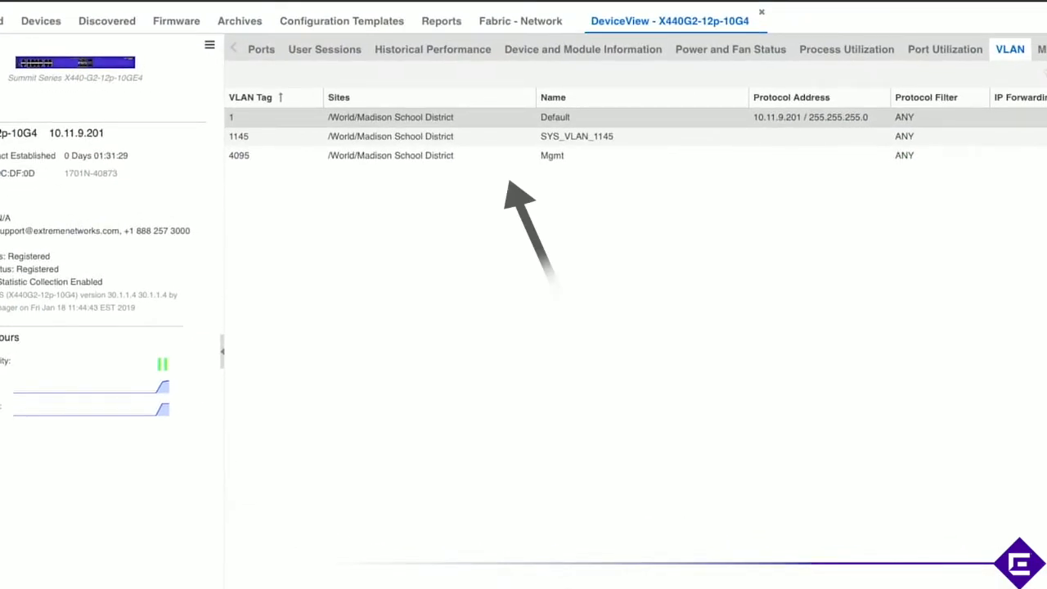
click(144, 16)
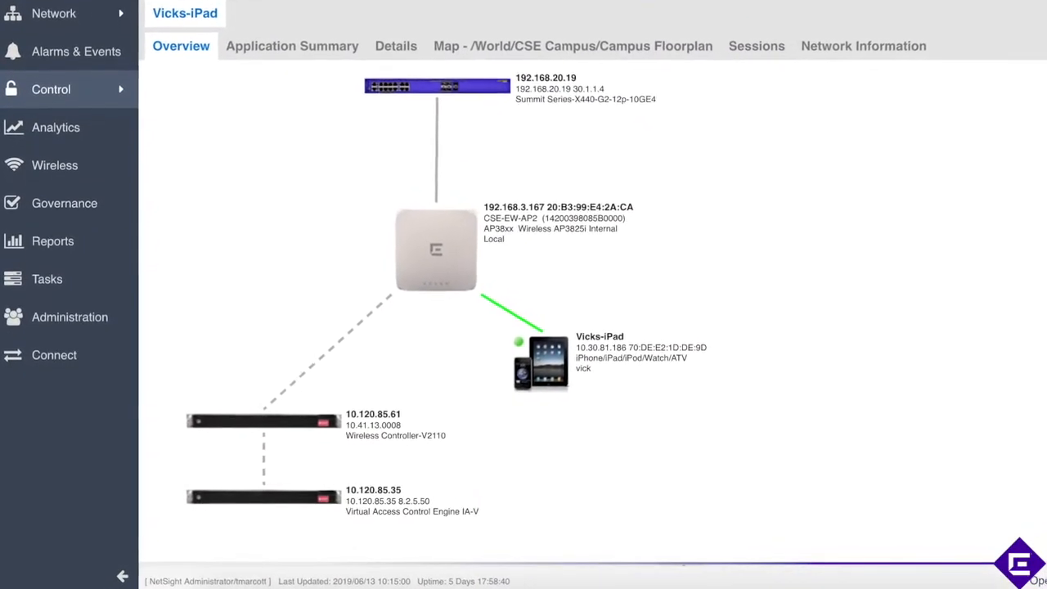
Scroll past the Vicks-iPad end-system overview to the mirrored iPad home screen.
scroll(down, 3)
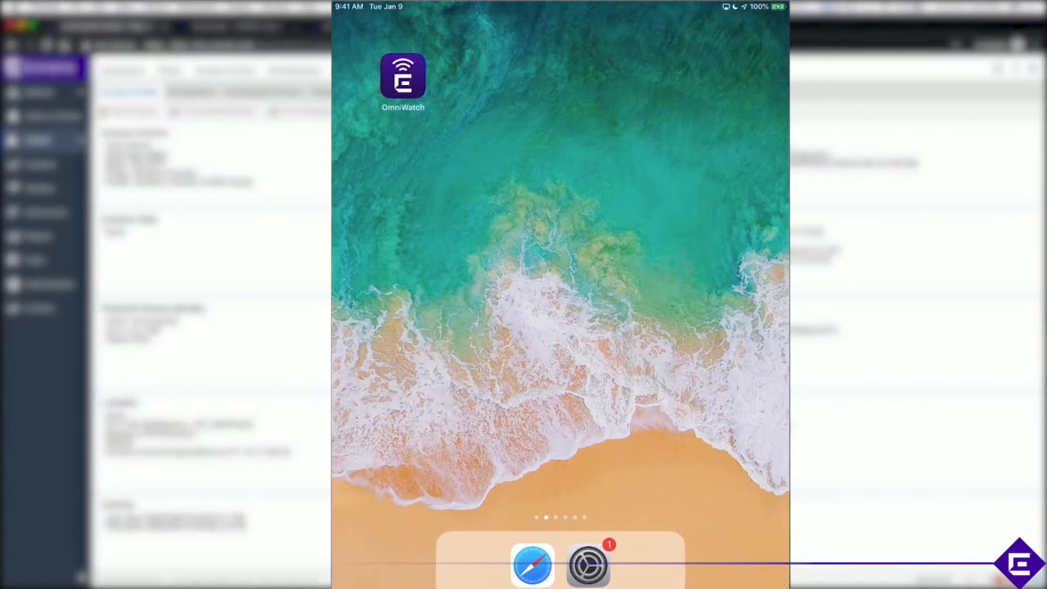
Launch OmniWatch and sign in with the saved credentials to see Madison_HS_WallPlate2.
click(402, 78)
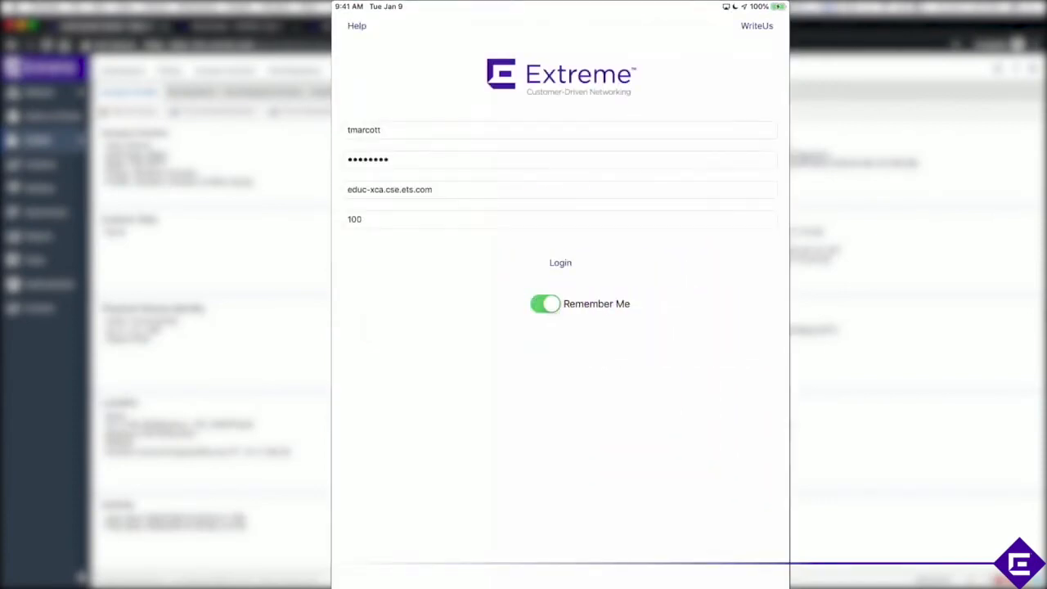
click(559, 262)
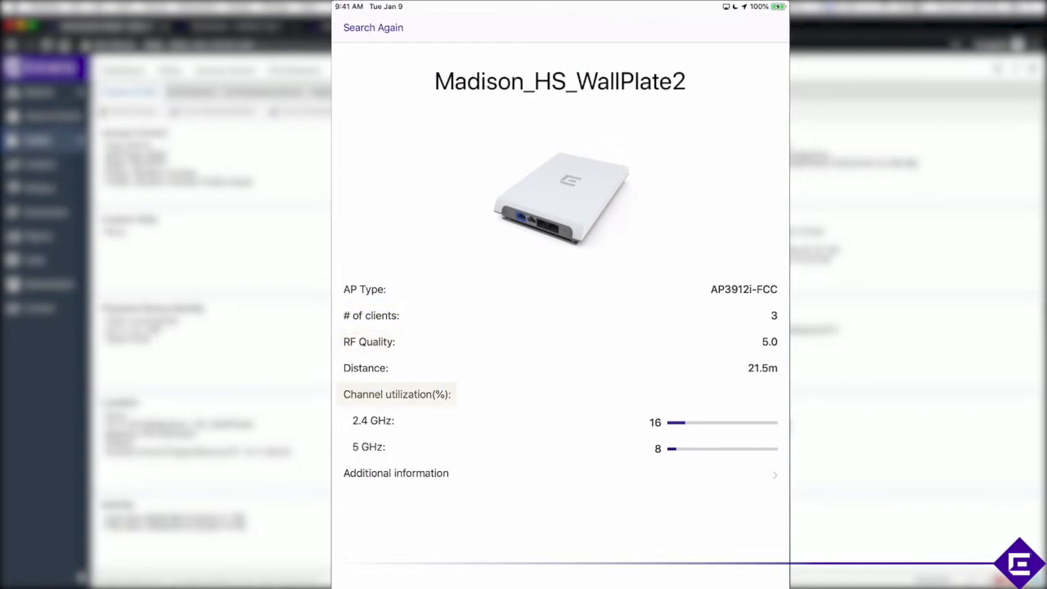
Show Madison_HS_WallPlate2's additional information: IP, software version, radios and connected clients.
click(396, 473)
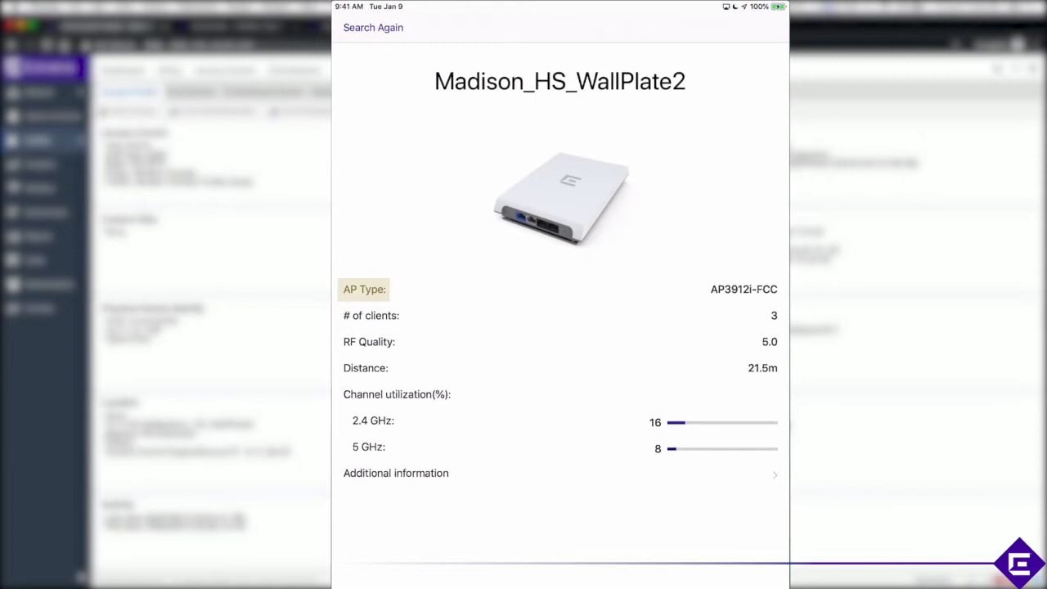
click(396, 473)
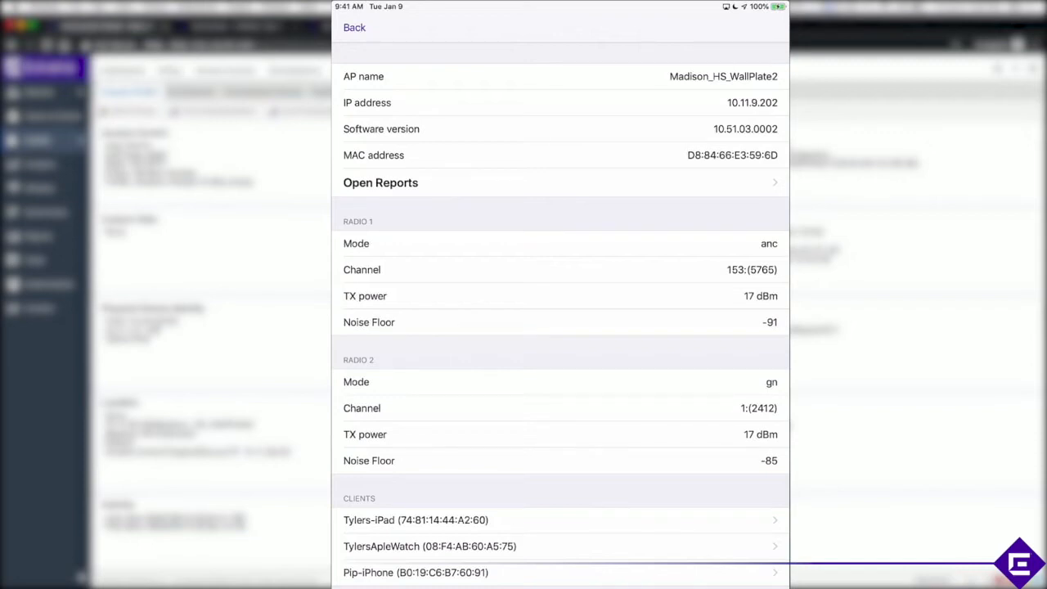
click(379, 183)
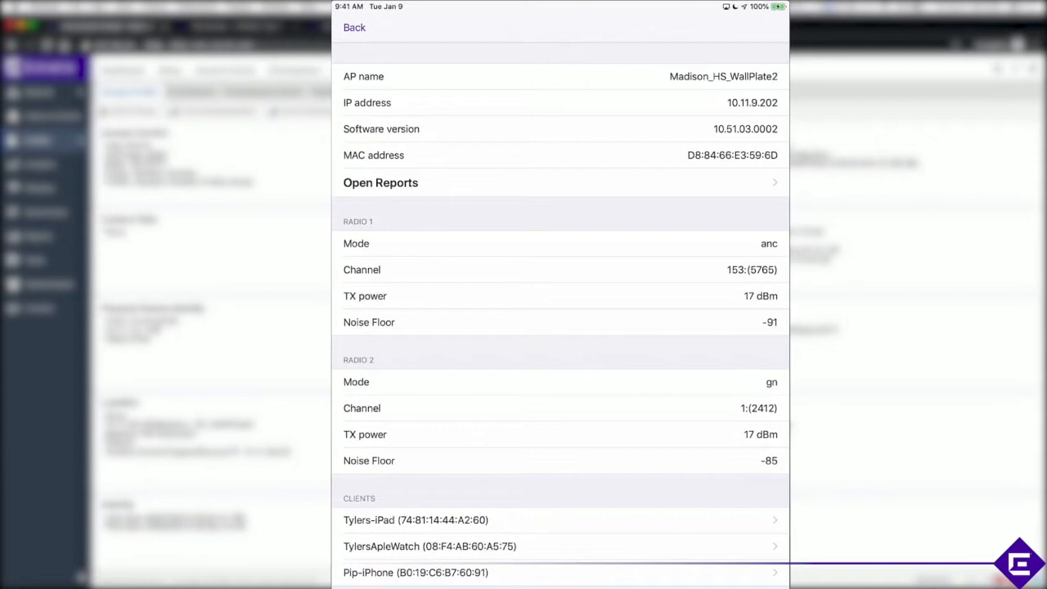
click(379, 183)
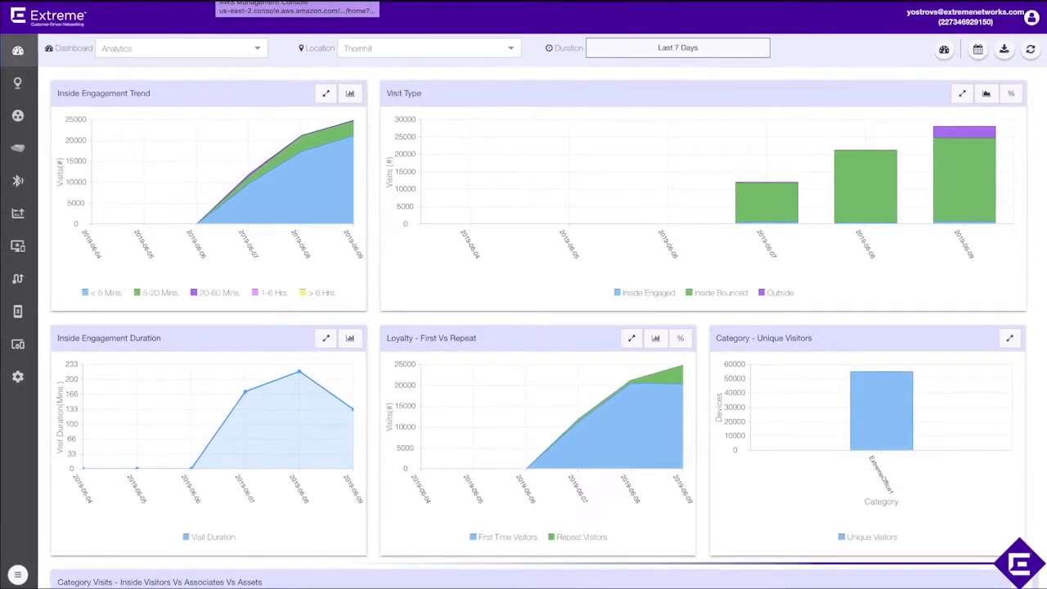
Select Seaway Mall - Welland Canada and enlarge its Inside Engagement Trend chart.
click(428, 49)
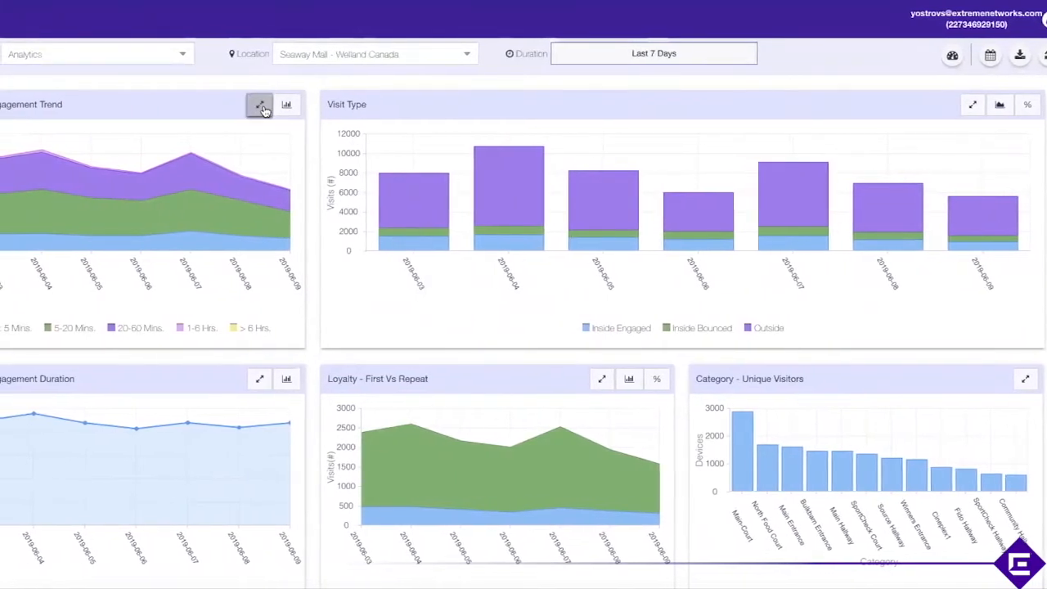
click(259, 104)
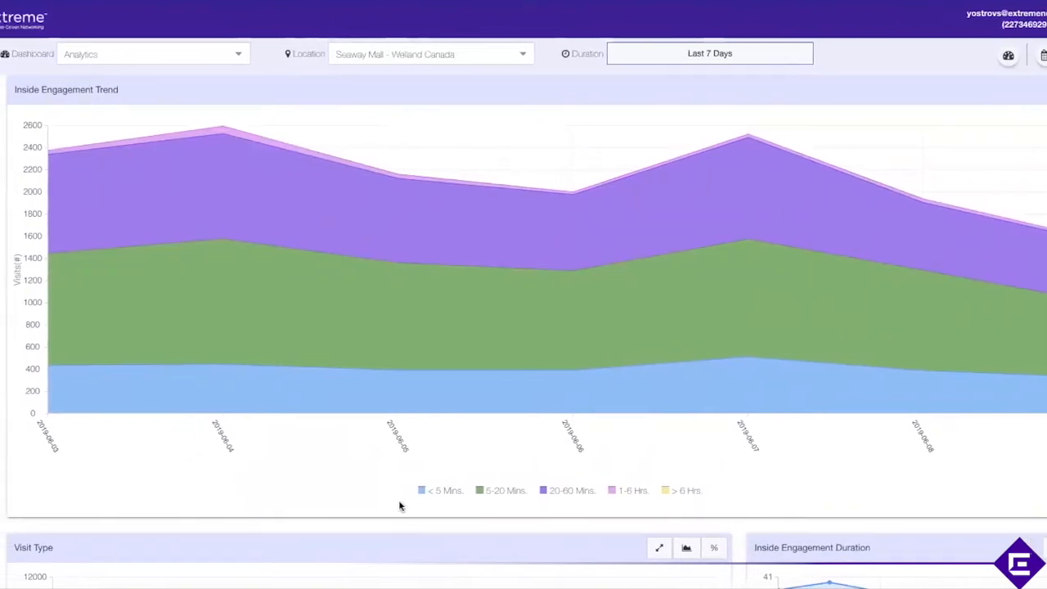
click(422, 491)
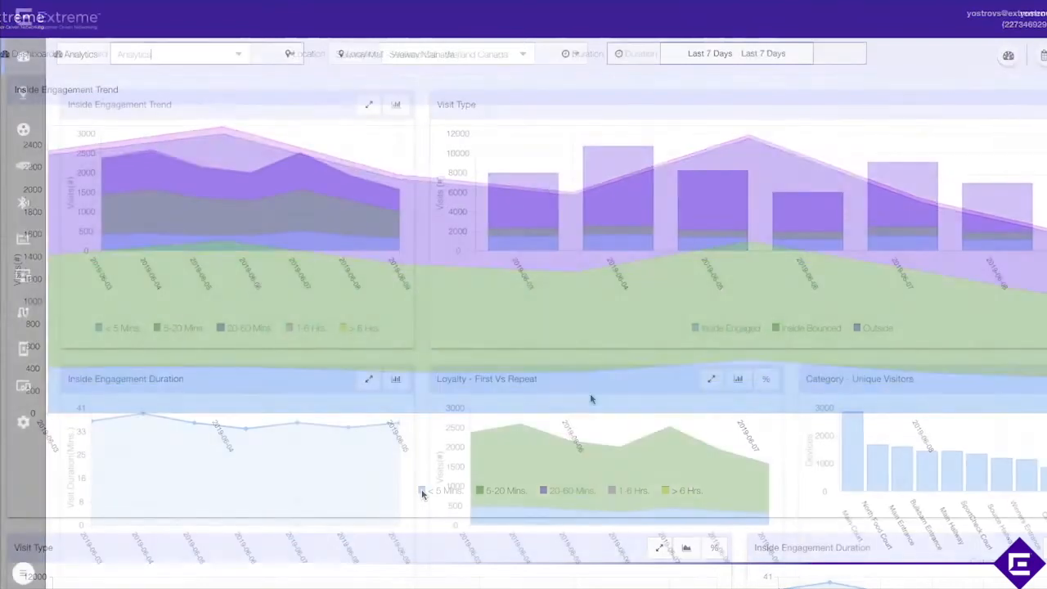
Scroll to the map of venue pins around Lake Ontario.
scroll(down, 3)
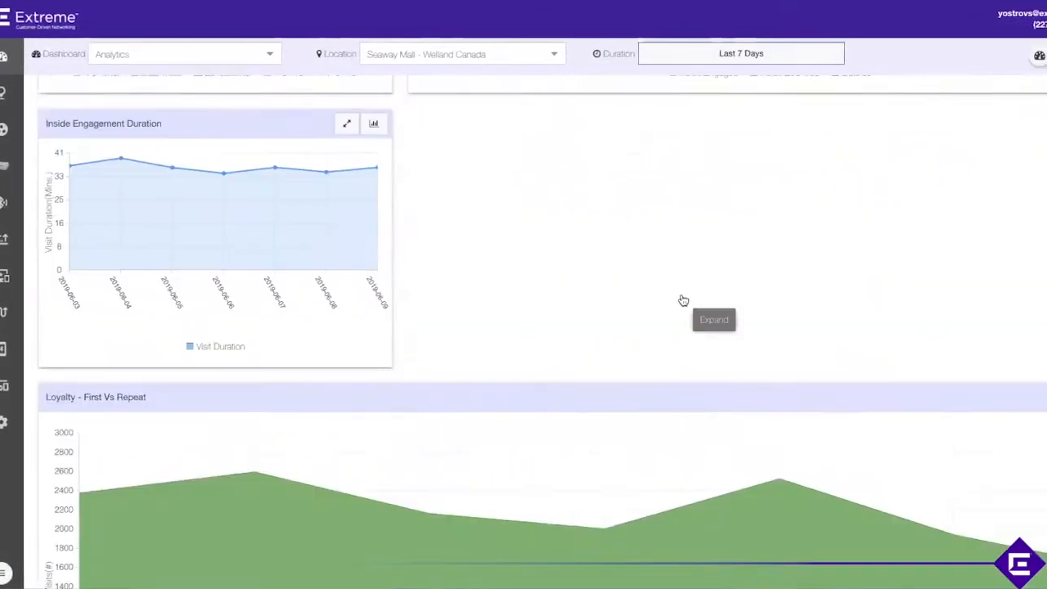
scroll(down, 3)
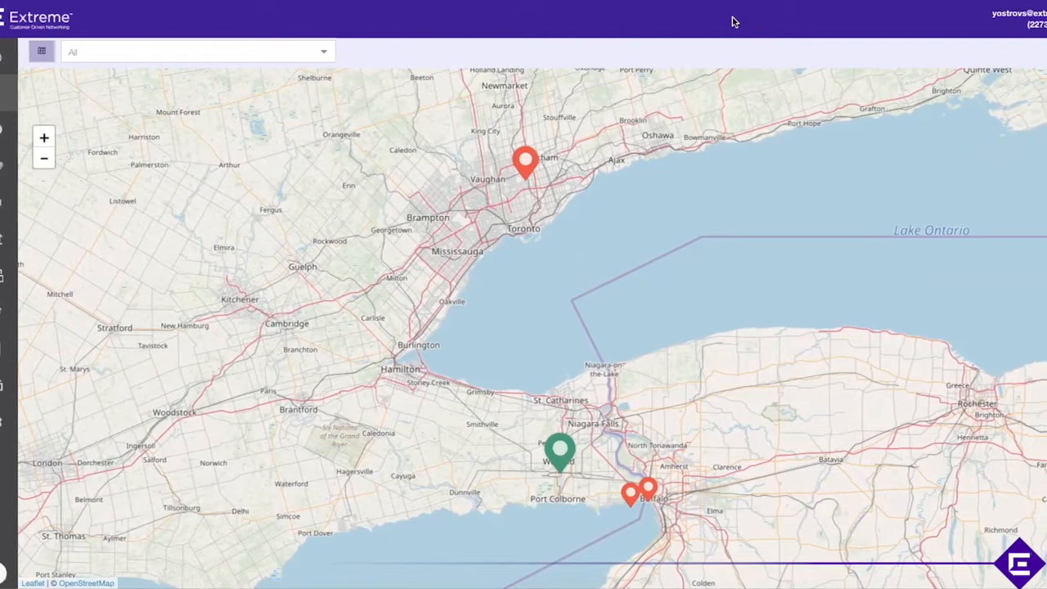
Select the Welland pin to load the Seaway Mall analytics dashboard.
click(525, 162)
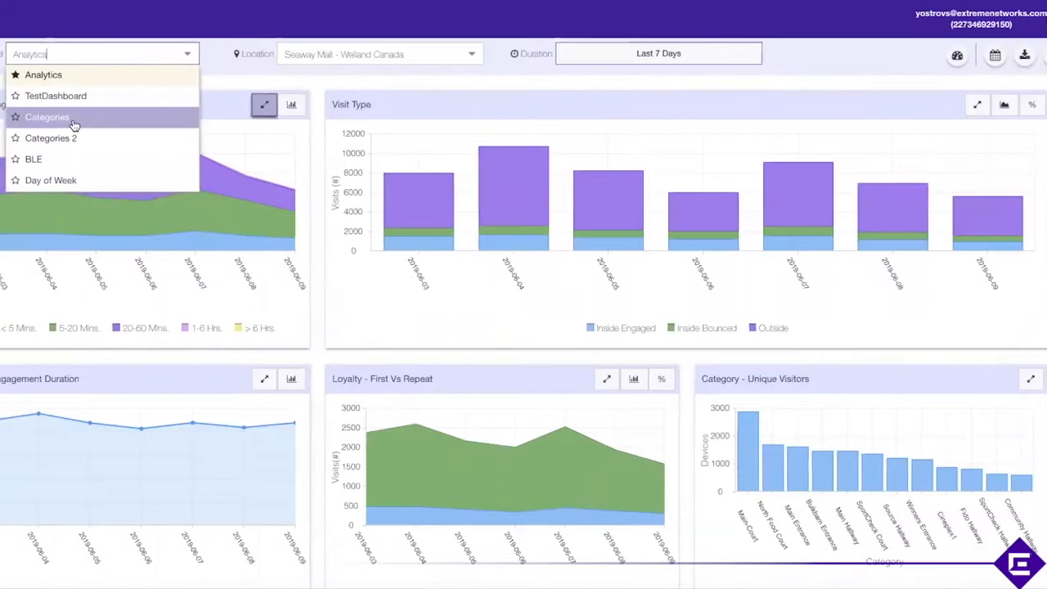
Show the Categories dashboard and scroll through category visits, path analysis and visit duration charts.
click(48, 118)
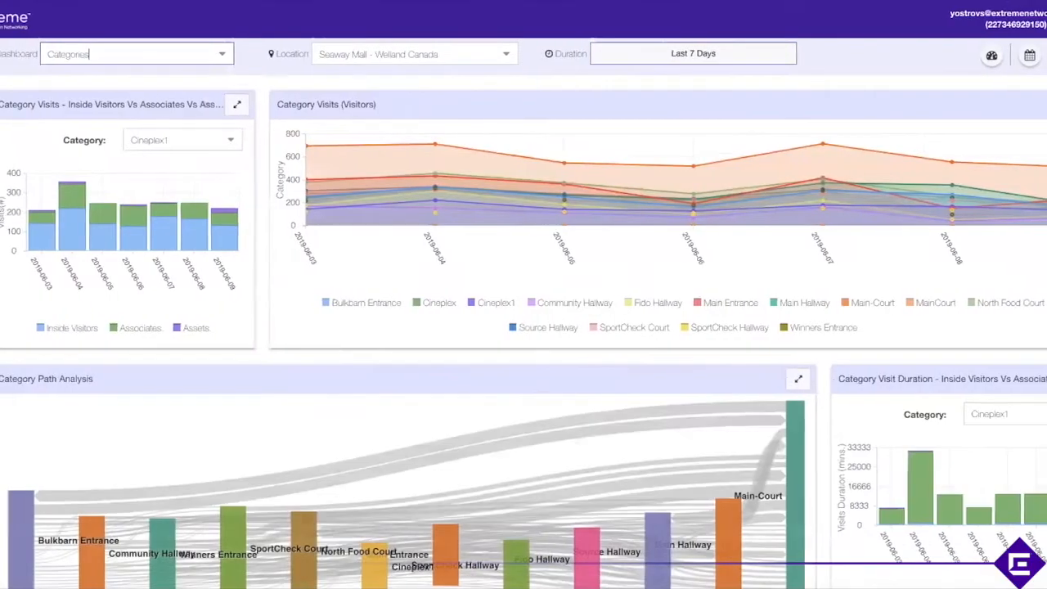
scroll(down, 3)
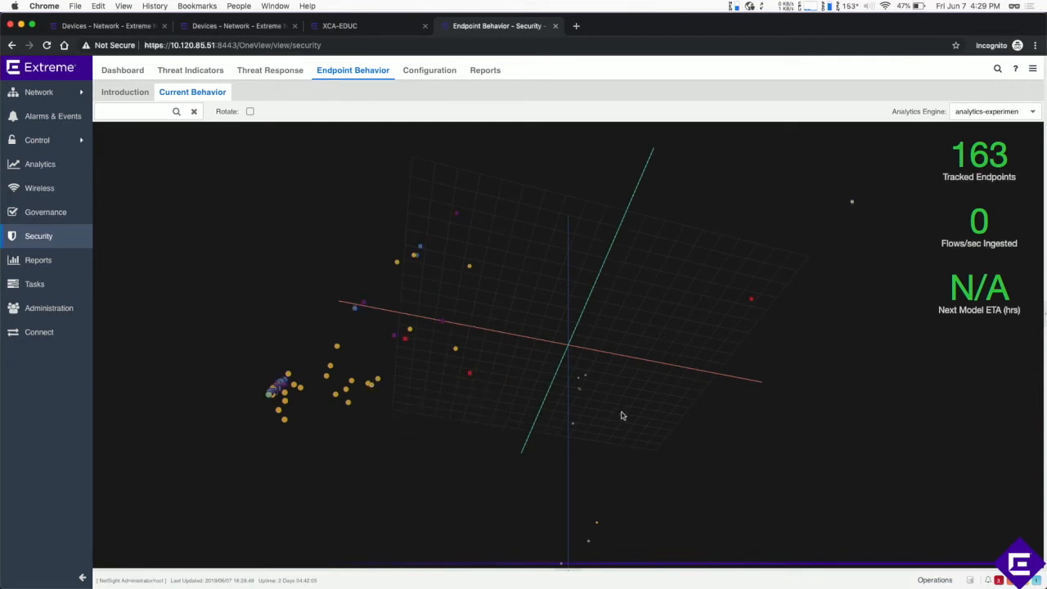
Rotate the 163-endpoint behavior graph to inspect its clusters from different angles.
drag(622, 415, 441, 468)
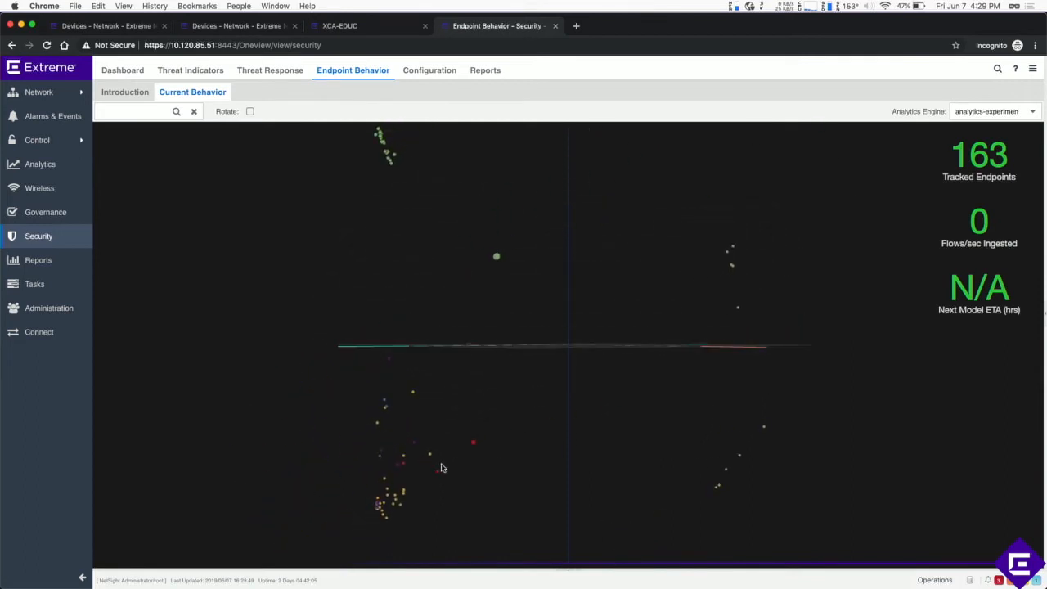
mouse_move(473, 443)
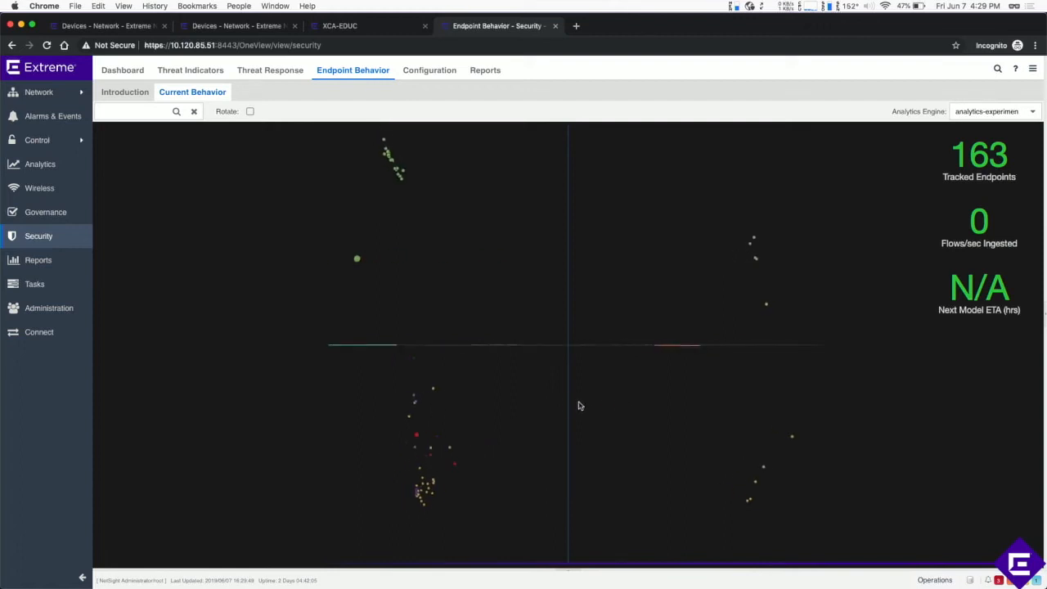
drag(580, 406, 564, 301)
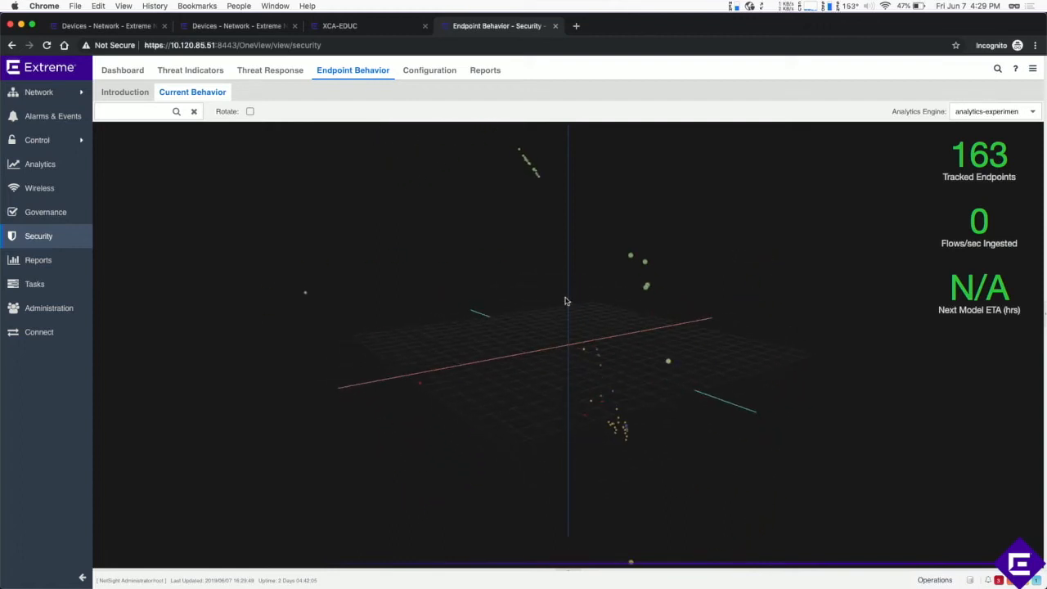
mouse_move(631, 255)
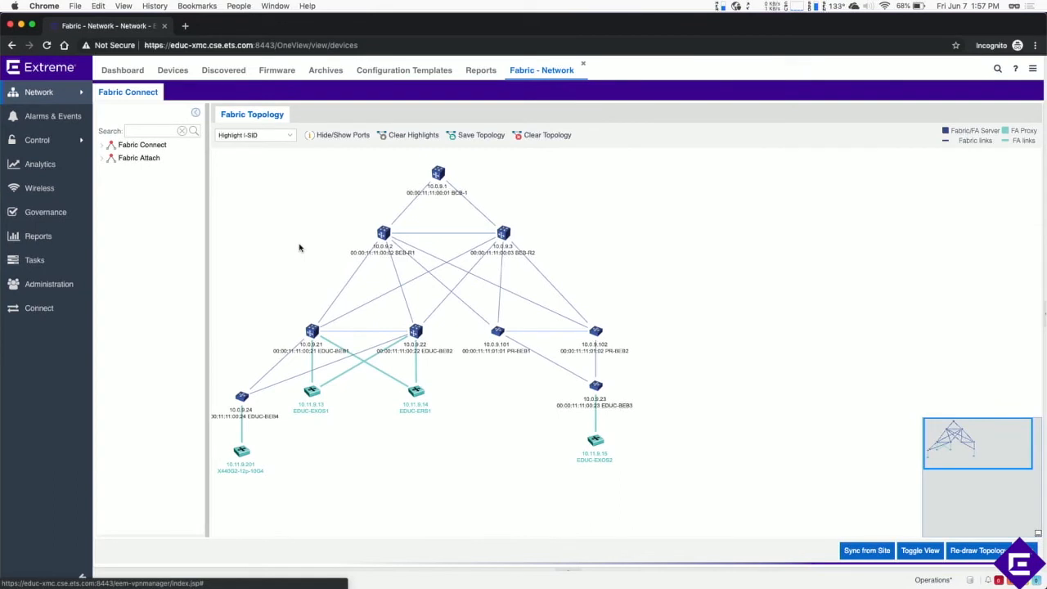
Show the Fabric Connect topology of the fabric switches and their links.
click(241, 452)
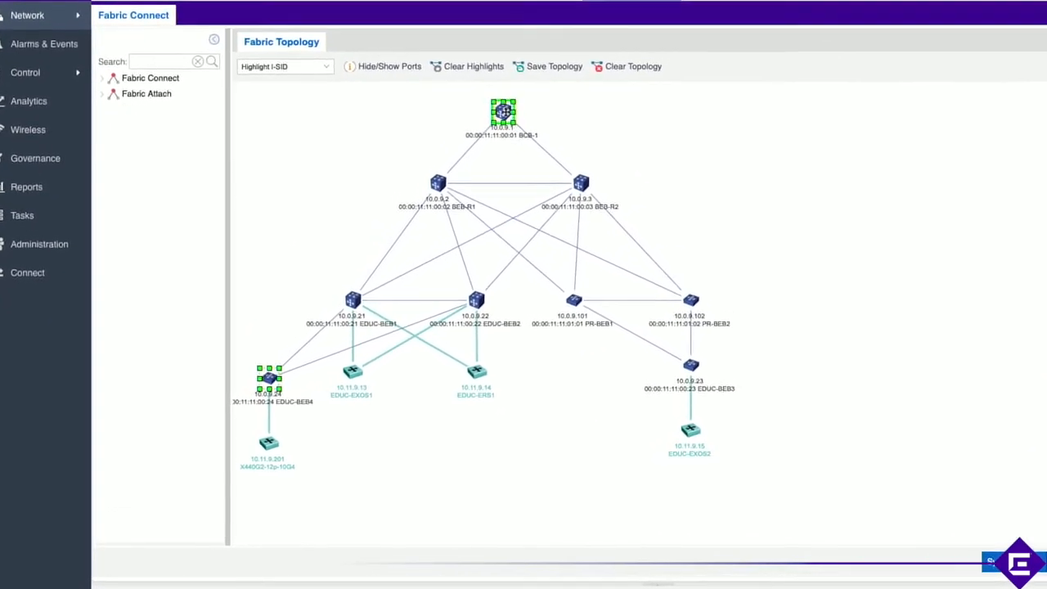
Show the B-VLAN path between BCB-1 and EDUC-BEB4, then bring up BCB-1's path options again.
right_click(504, 111)
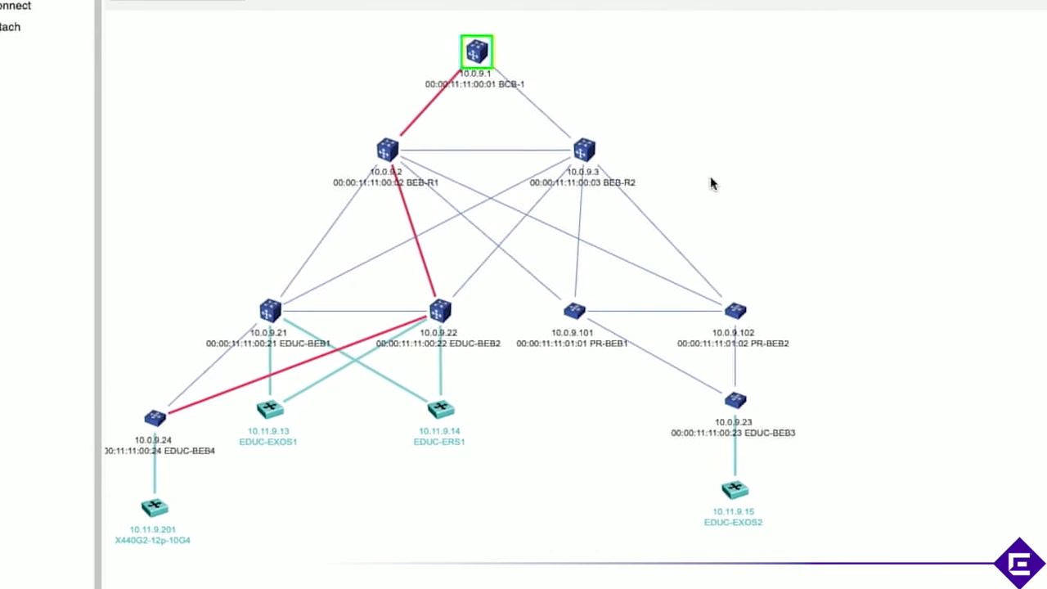
click(712, 184)
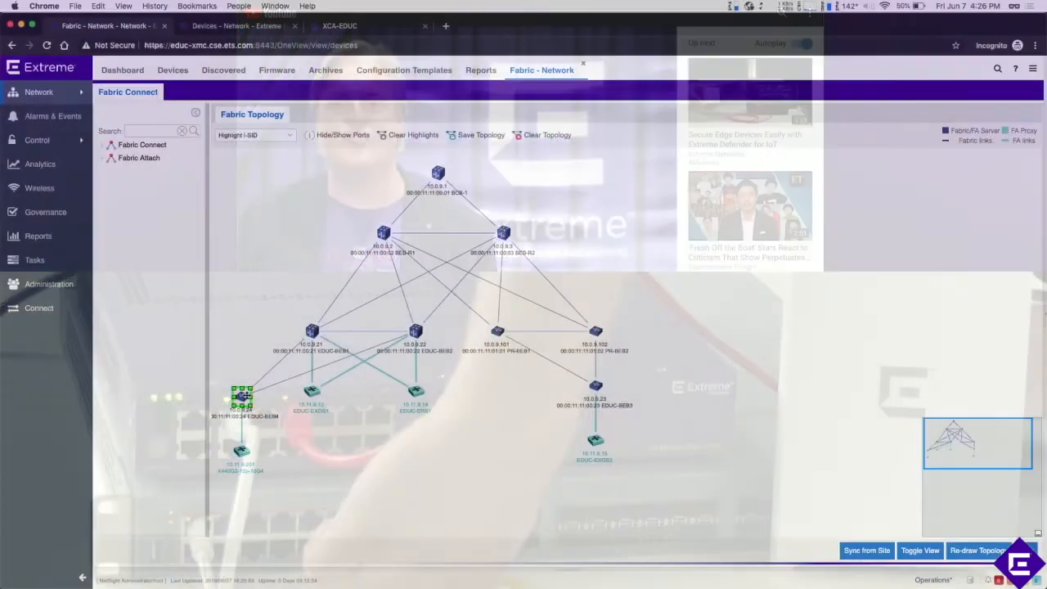
right_click(438, 171)
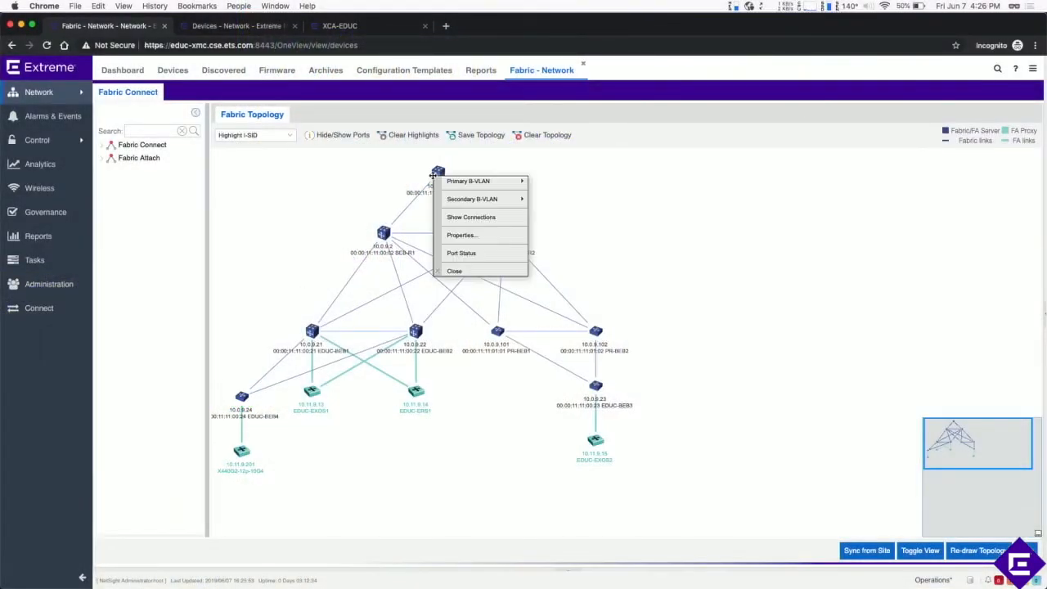